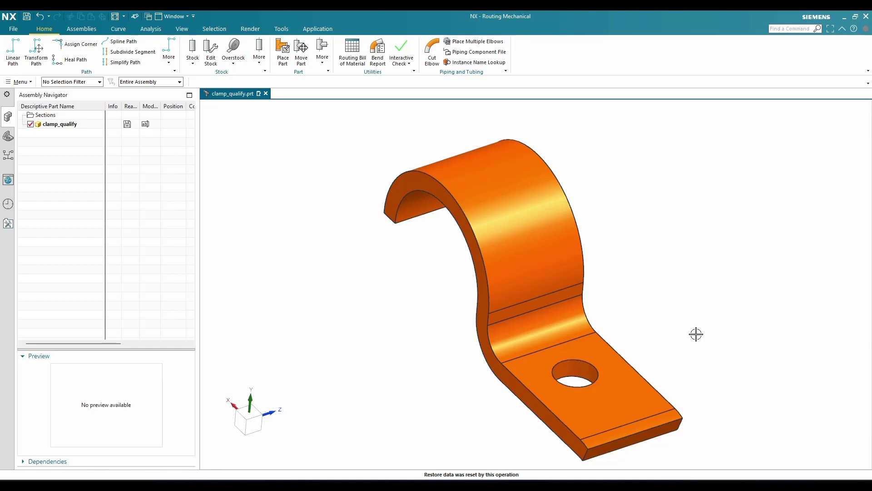
mouse_move(700, 333)
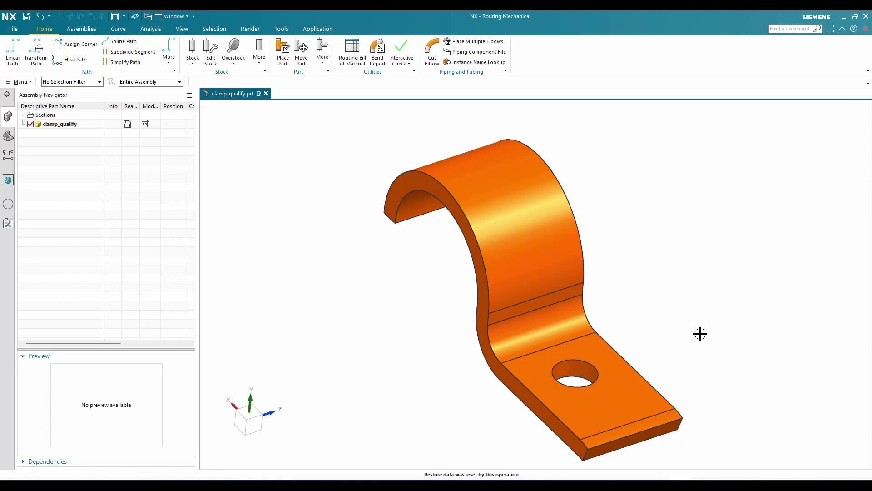
- Switch NX into the Routing Mechanical application for the clamp part
left_click(503, 203)
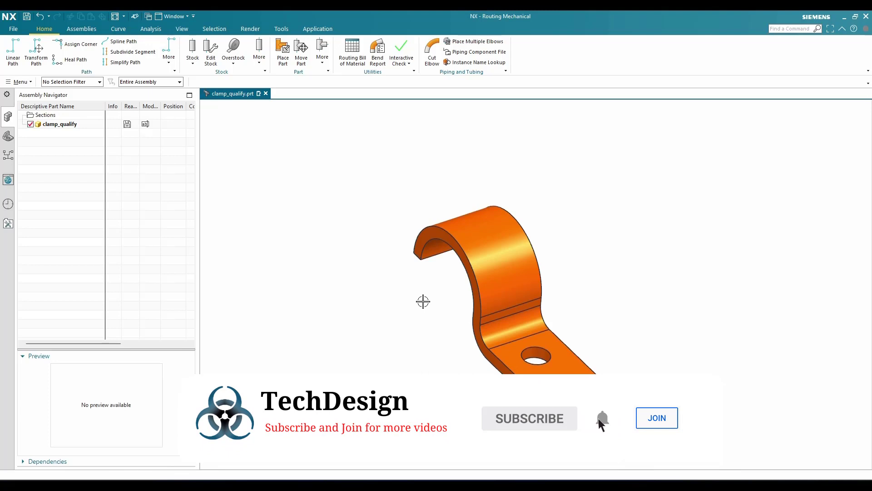
left_click(321, 52)
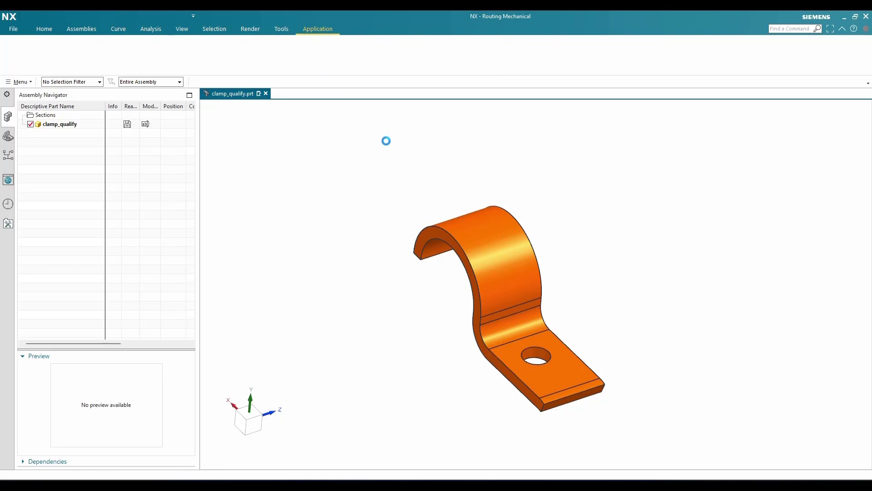
left_click(43, 29)
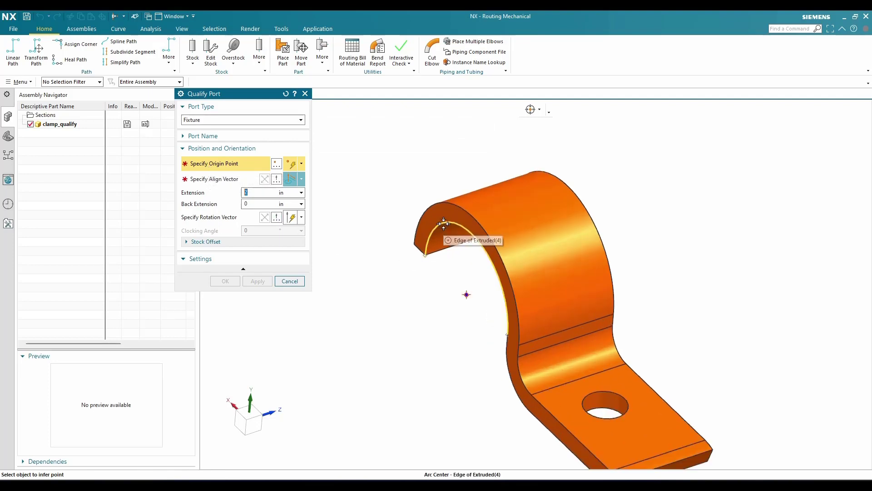
- Set the fixture port origin at the curved edge's arc centre and list alignment-vector choices
left_click(443, 223)
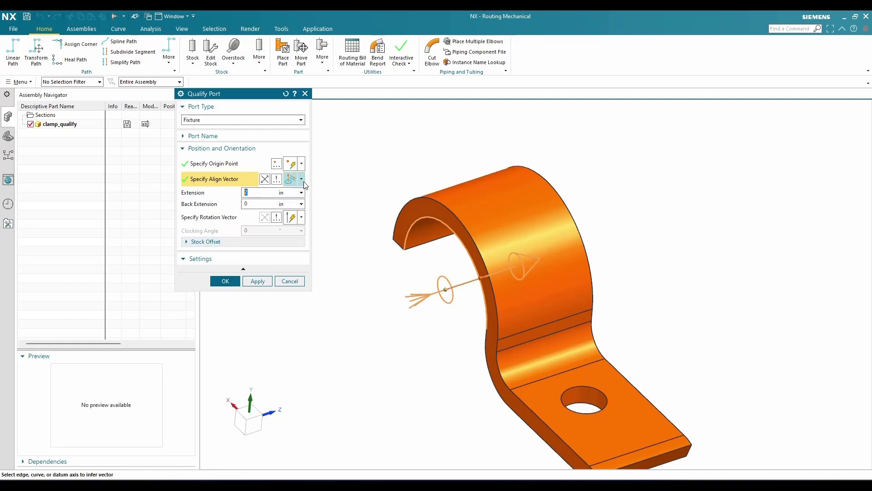
left_click(302, 179)
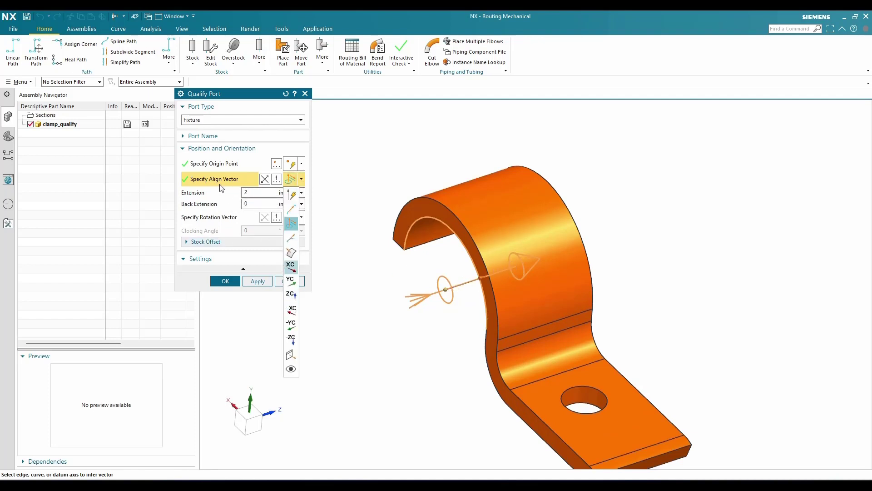
left_click(262, 192)
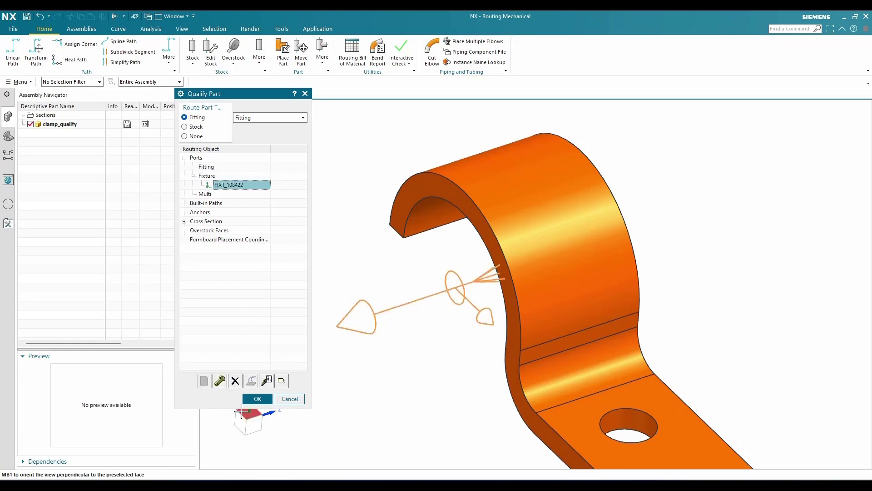
- Confirm the Qualify Part dialog so the clamp carries its fixture port
left_click(257, 398)
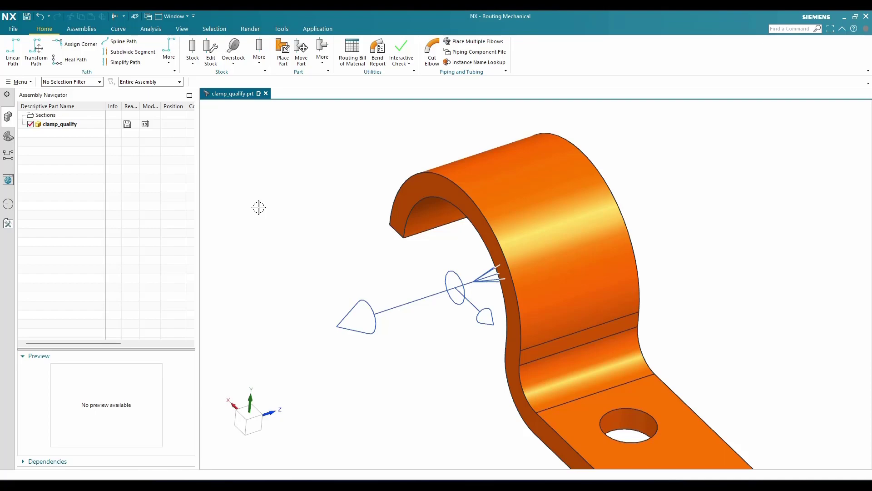